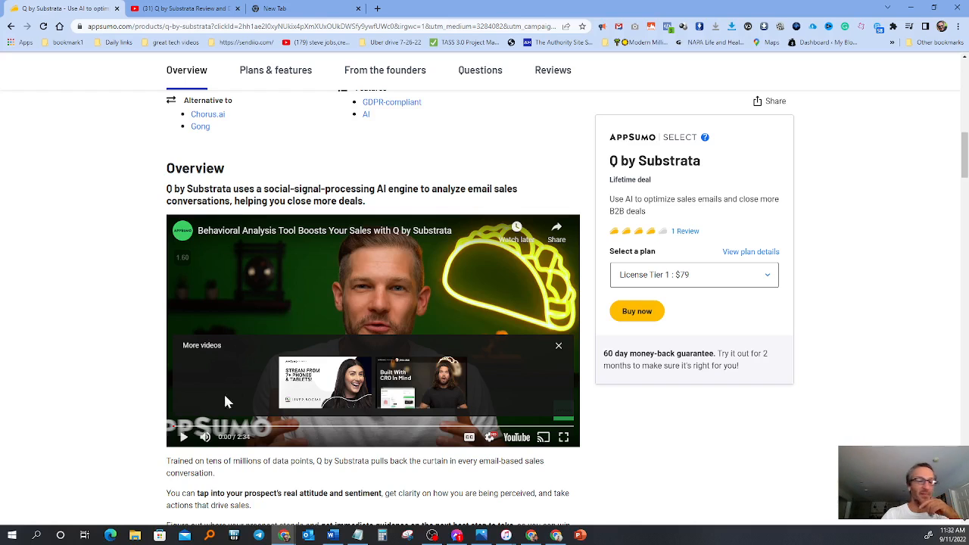
{"action": "mouse_move", "coordinate": [251, 377]}
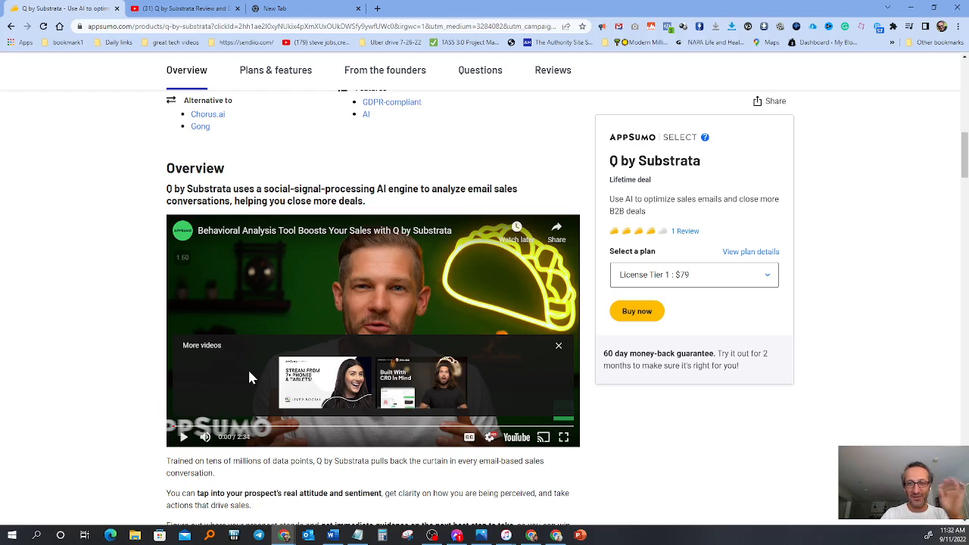
{"action": "mouse_move", "coordinate": [153, 448]}
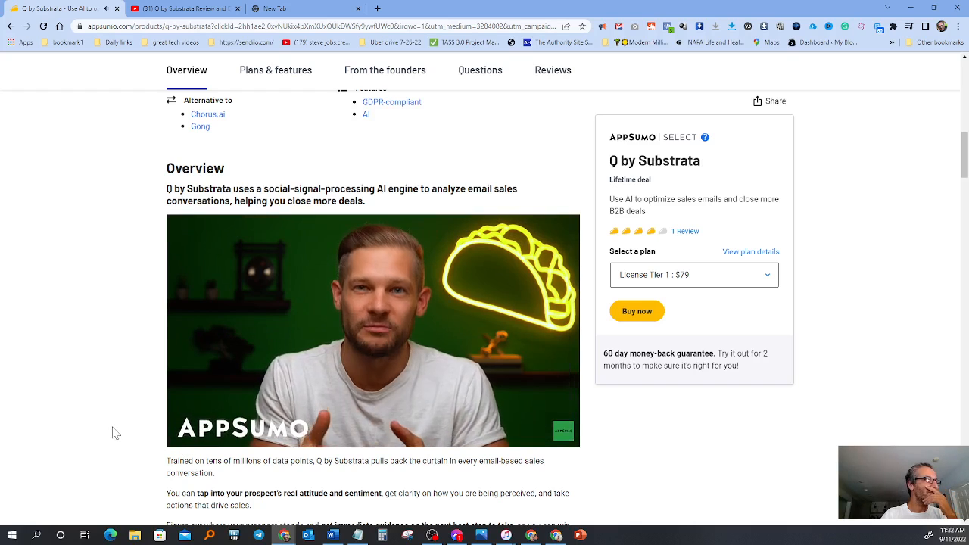
- Start the Q by Substrata promo video in the deal page's Overview
{"action": "left_click", "coordinate": [373, 331]}
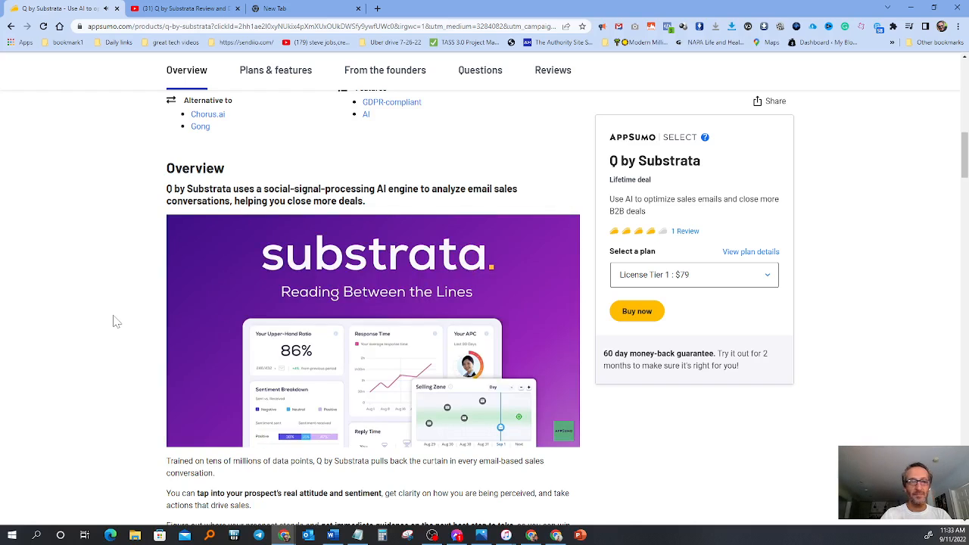
{"action": "left_click", "coordinate": [375, 330]}
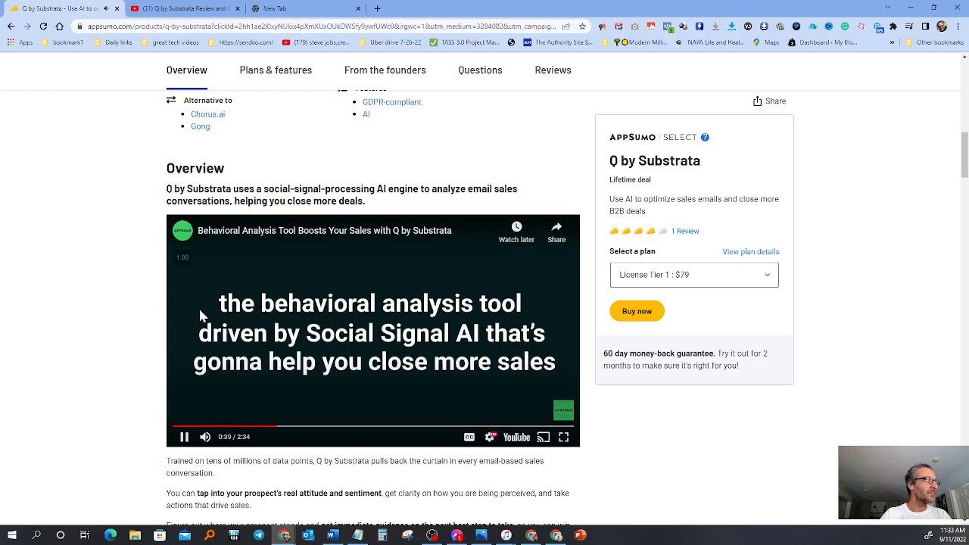
- Pause the embedded demo video at about 41 seconds
{"action": "left_click", "coordinate": [183, 436]}
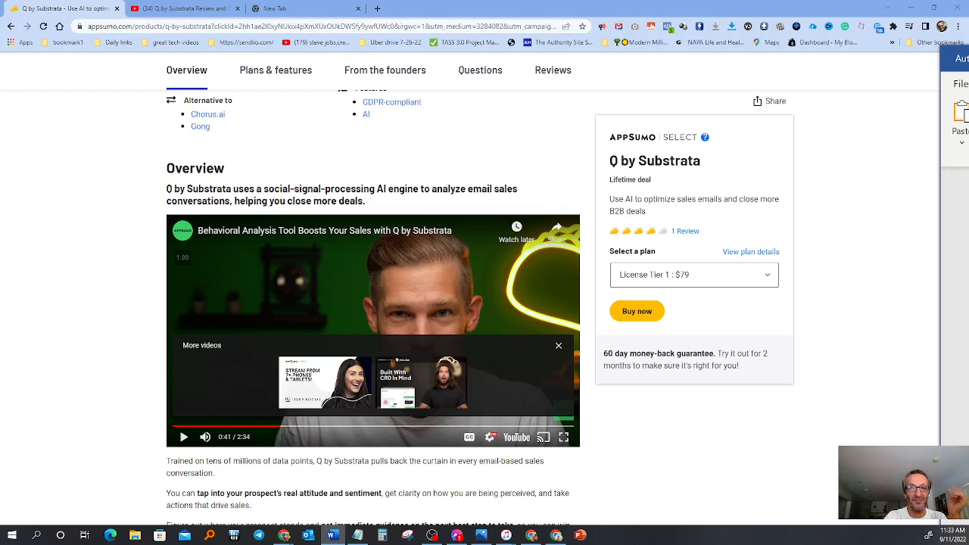
{"action": "mouse_move", "coordinate": [886, 412]}
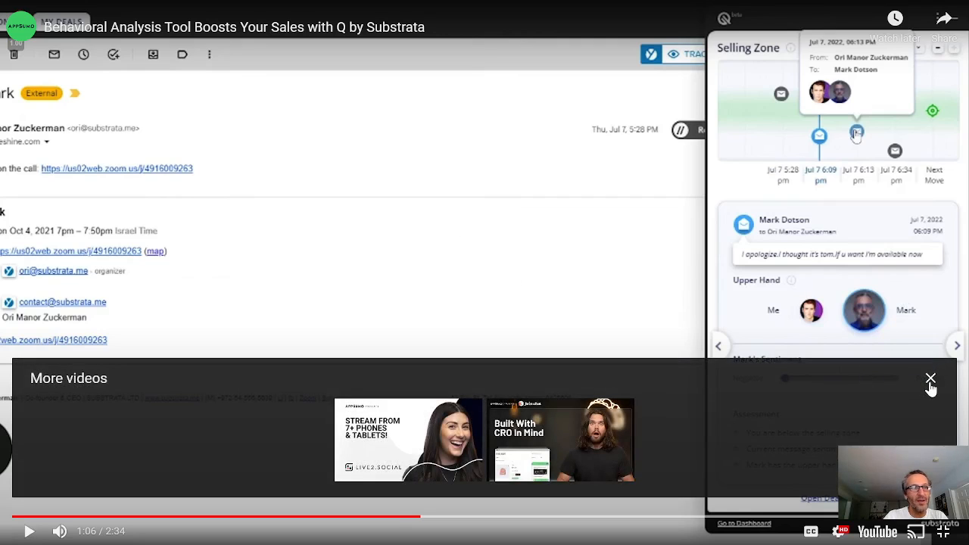
- Dismiss the 'More videos' suggestions panel over the full-screen demo
{"action": "left_click", "coordinate": [929, 378]}
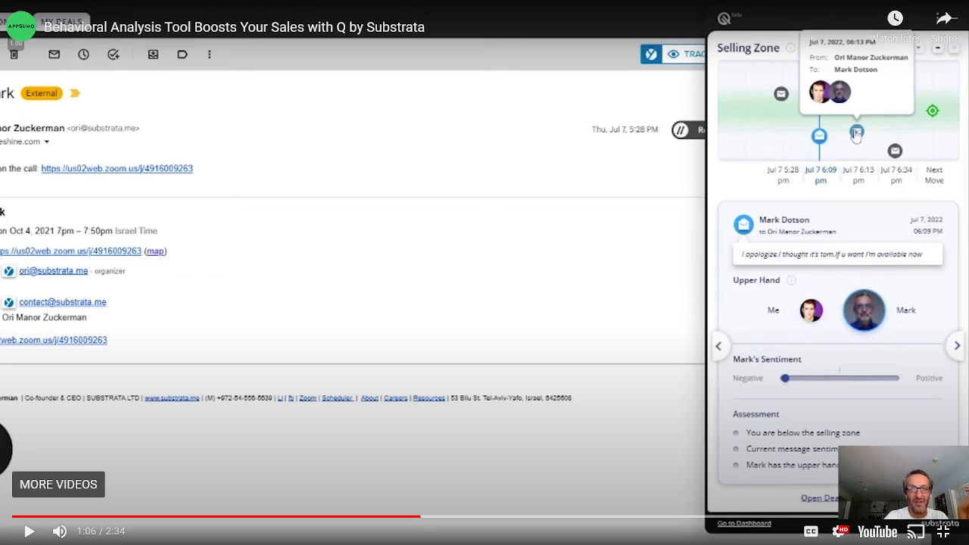
{"action": "mouse_move", "coordinate": [656, 346]}
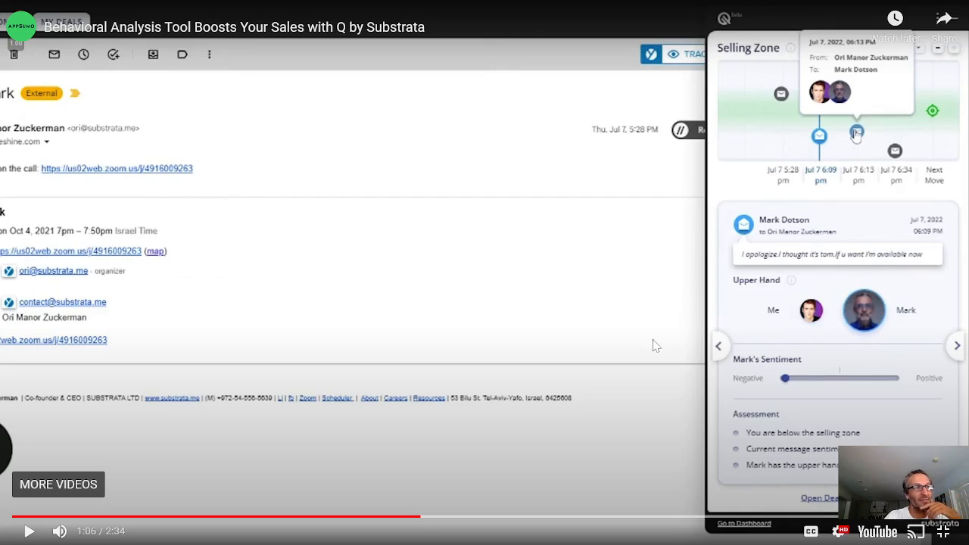
{"action": "mouse_move", "coordinate": [578, 297]}
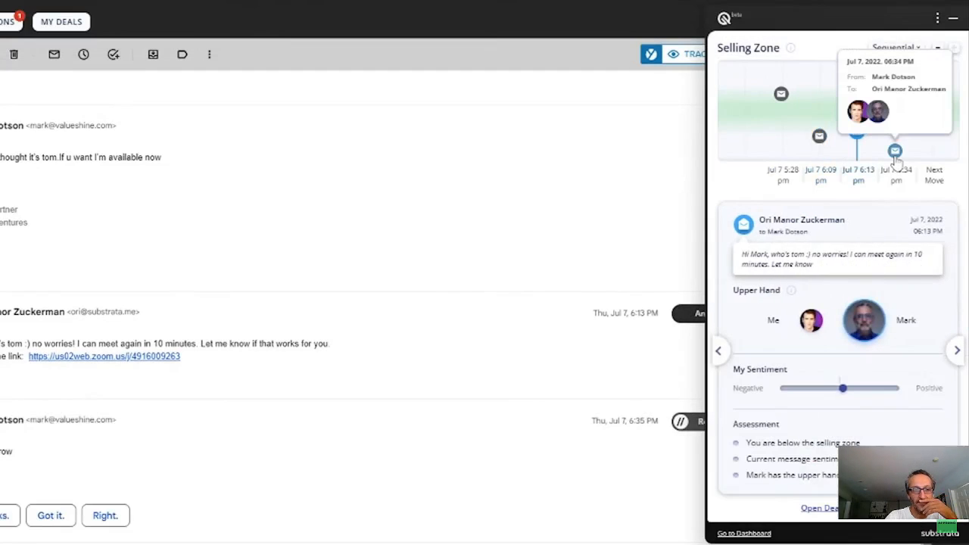
{"action": "left_click", "coordinate": [896, 148]}
{"action": "type", "text": "Of course I knew that! I was just kidding :) I look forward to finding another date that will work! Thank you so much!"}
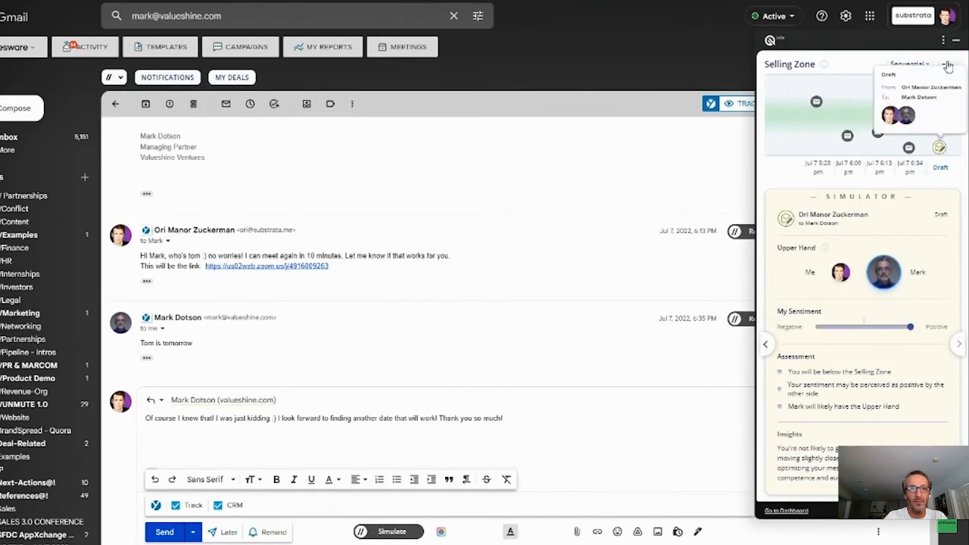
{"action": "left_click", "coordinate": [166, 77]}
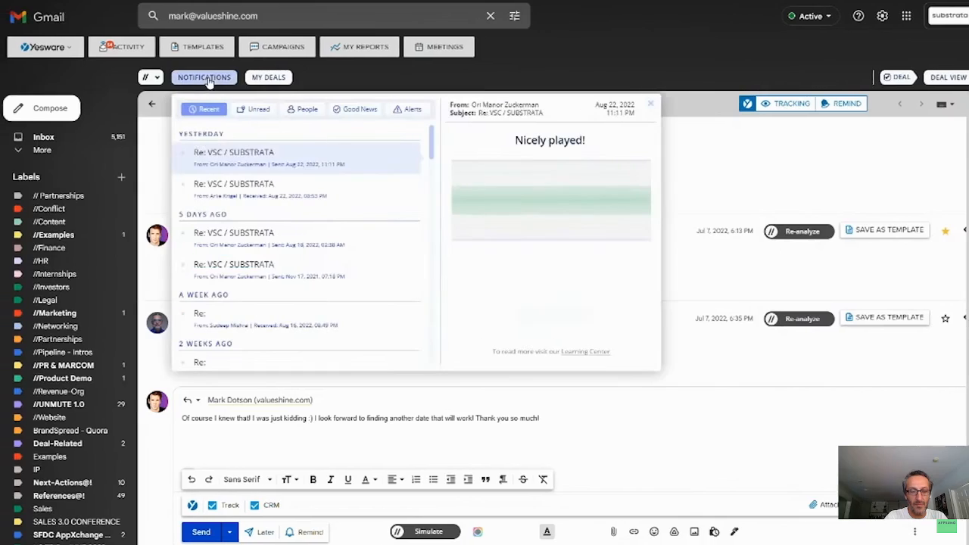
{"action": "left_click", "coordinate": [234, 188]}
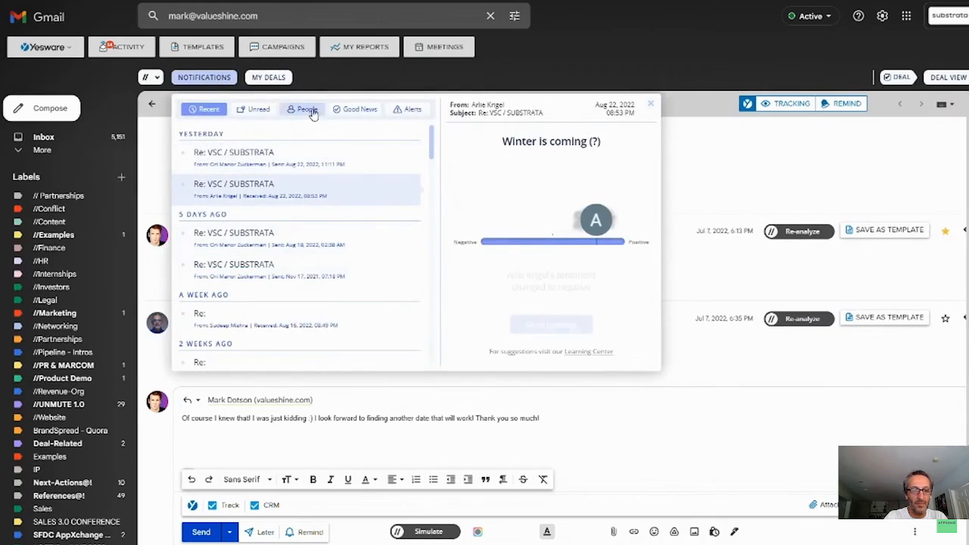
{"action": "left_click", "coordinate": [361, 109]}
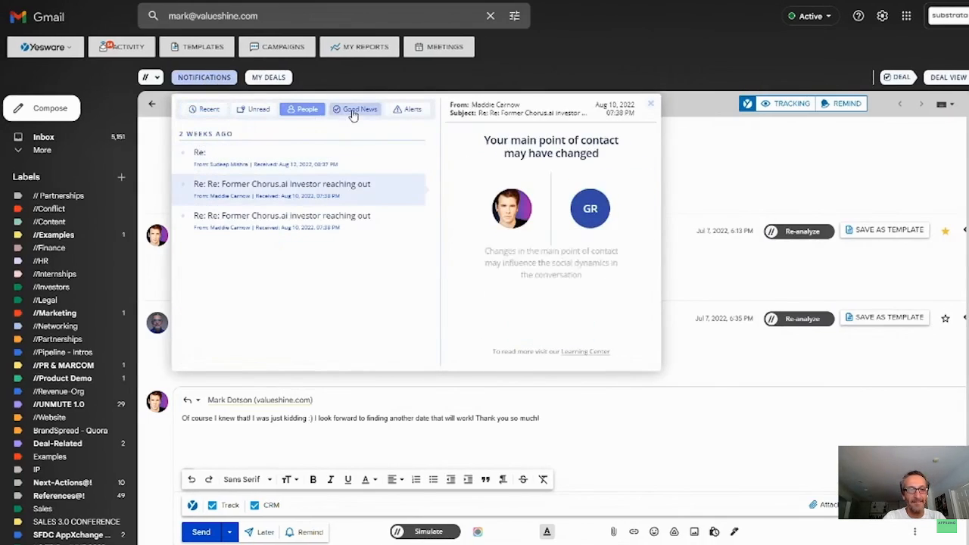
{"action": "left_click", "coordinate": [355, 109]}
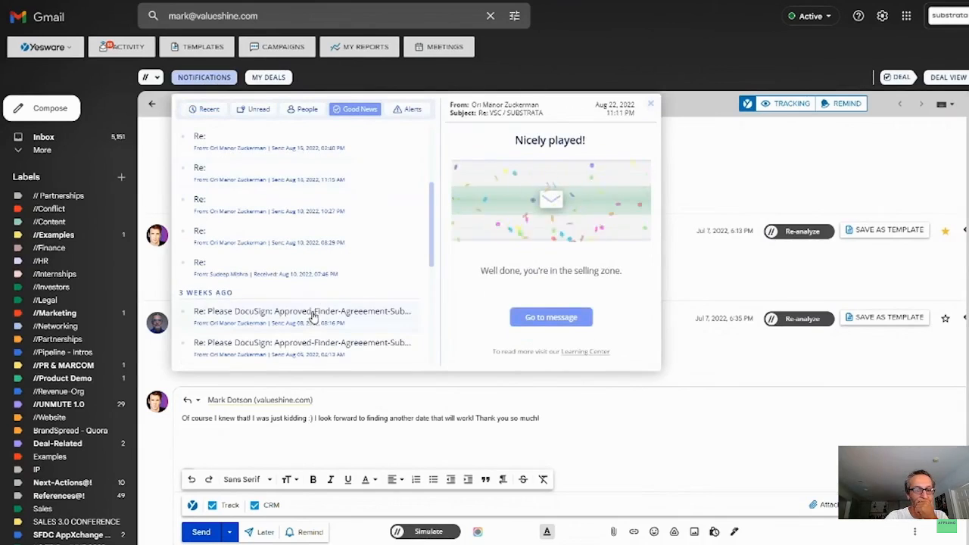
{"action": "left_click", "coordinate": [408, 109]}
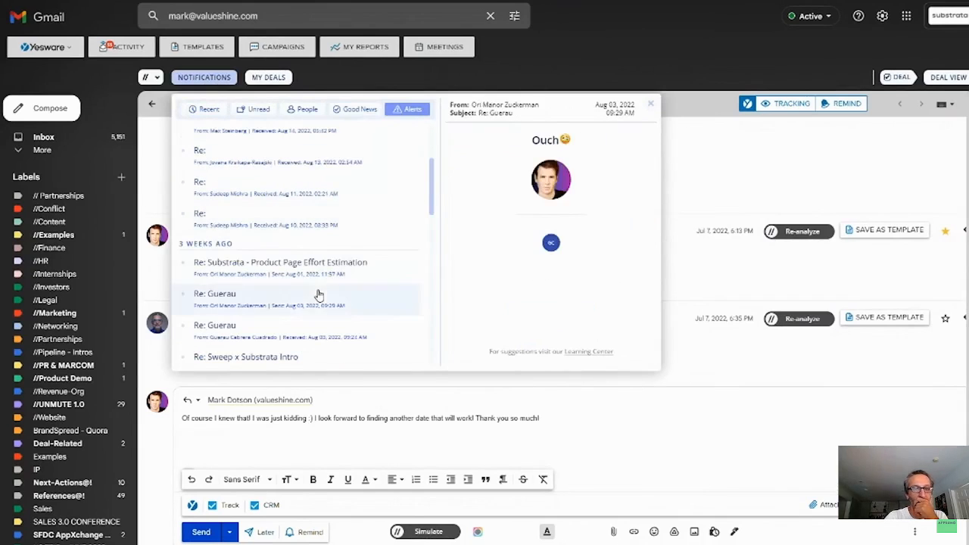
{"action": "left_click", "coordinate": [354, 109]}
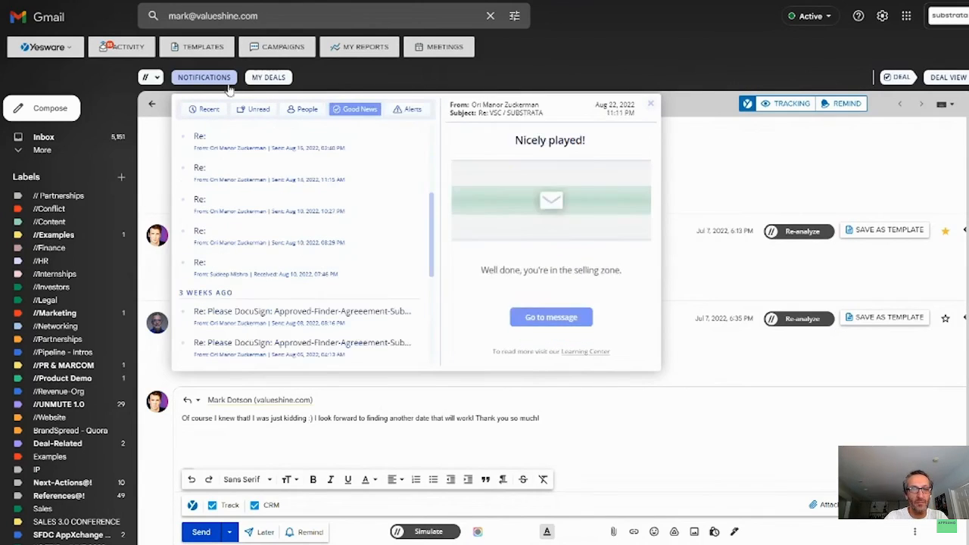
{"action": "left_click", "coordinate": [551, 316]}
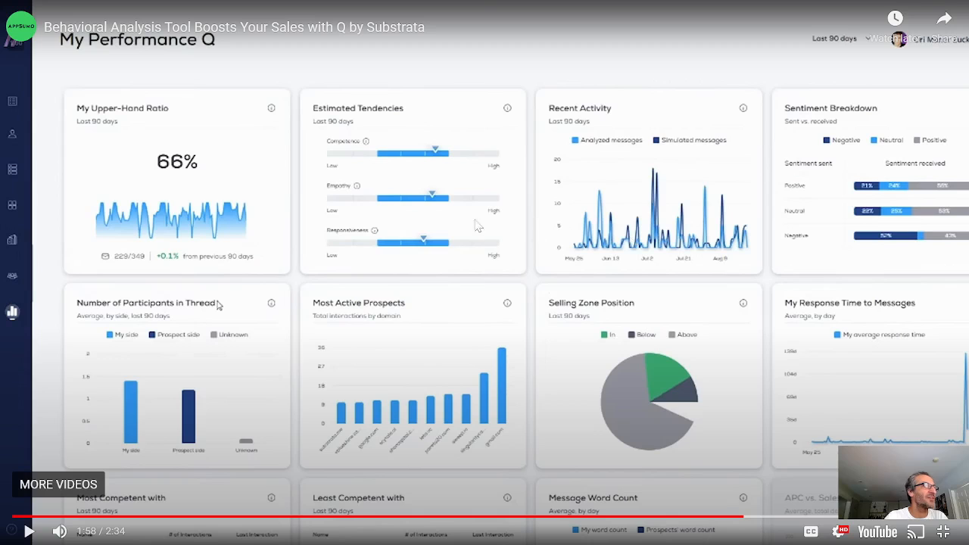
{"action": "mouse_move", "coordinate": [848, 336]}
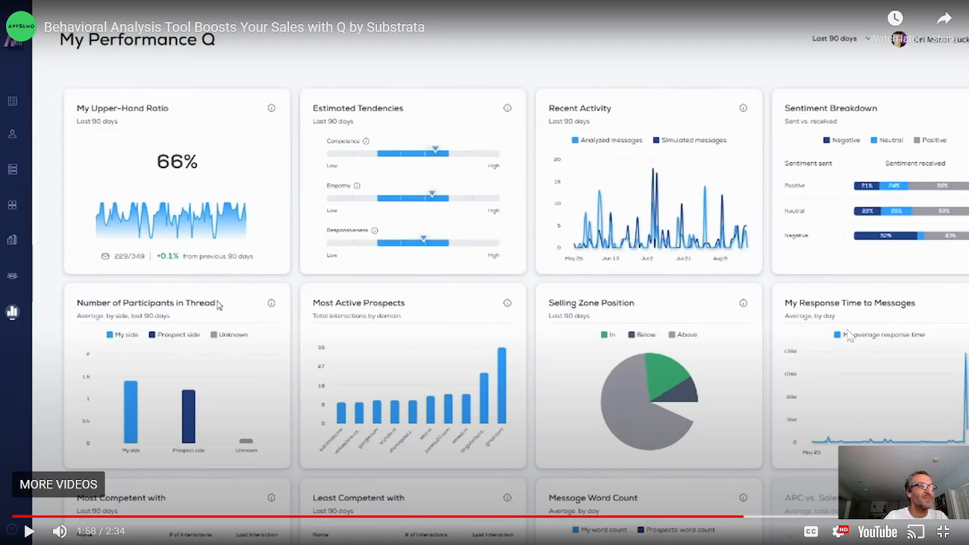
{"action": "mouse_move", "coordinate": [848, 383]}
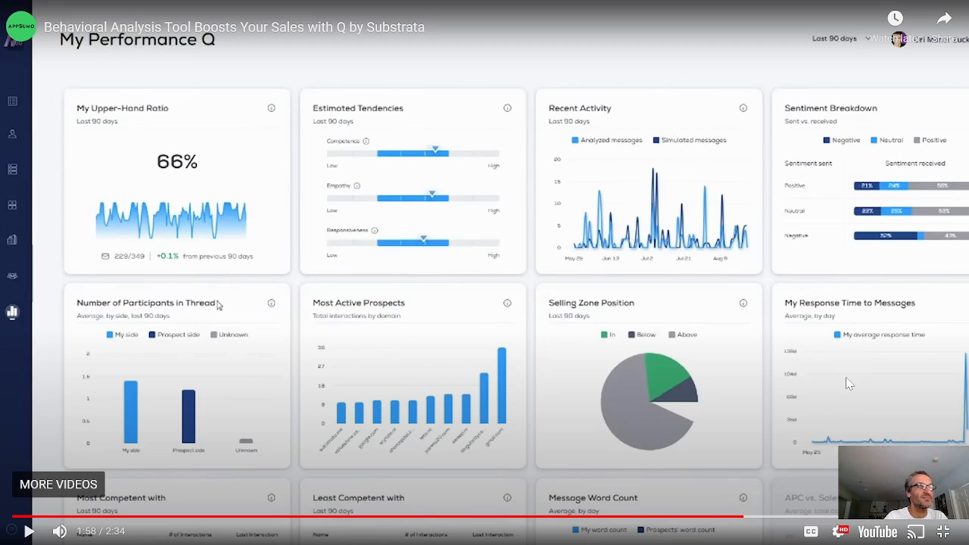
{"action": "scroll", "scroll_direction": "down", "scroll_amount": 3}
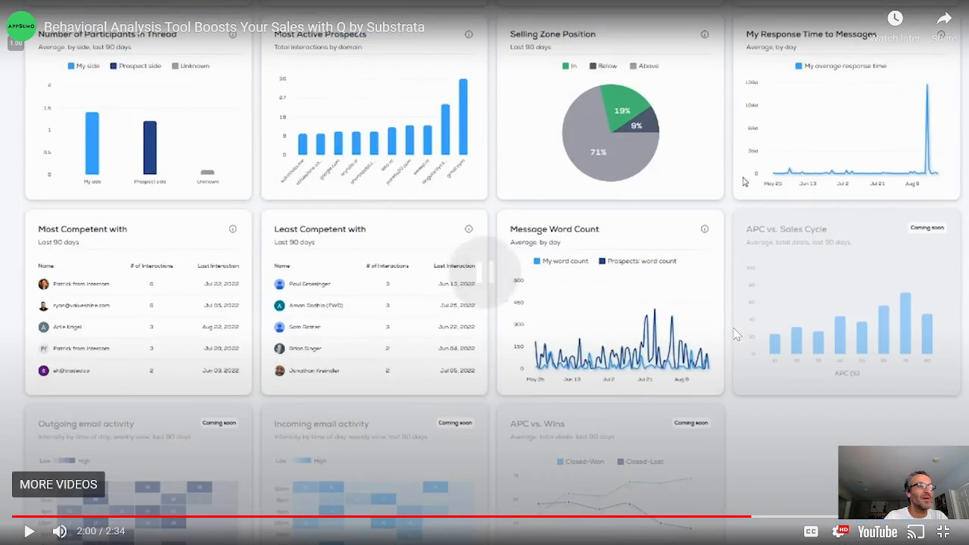
{"action": "mouse_move", "coordinate": [799, 282]}
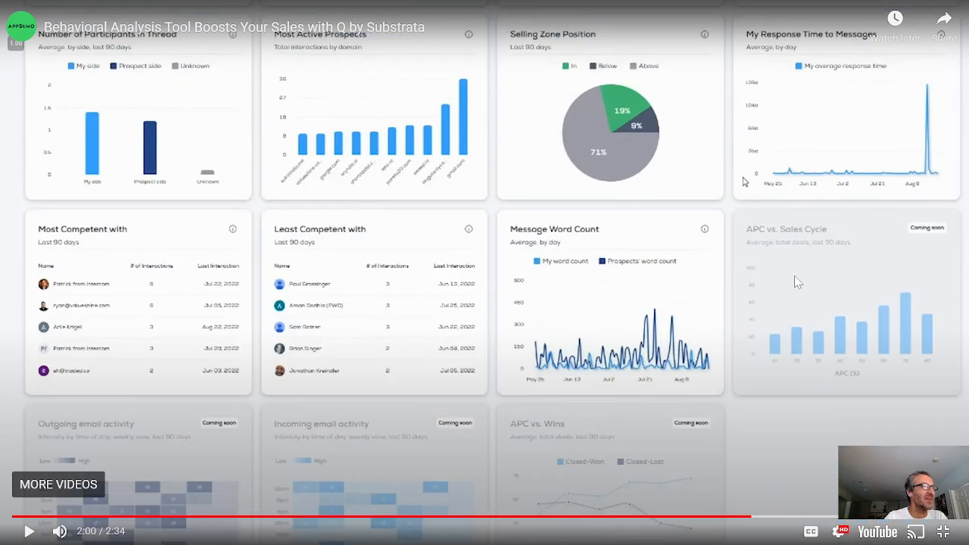
{"action": "mouse_move", "coordinate": [838, 271]}
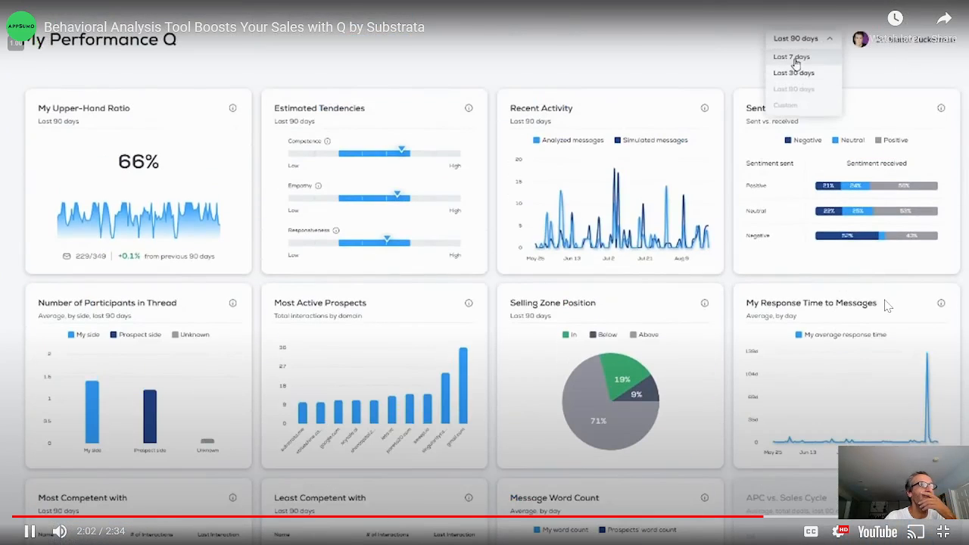
{"action": "left_click", "coordinate": [793, 58]}
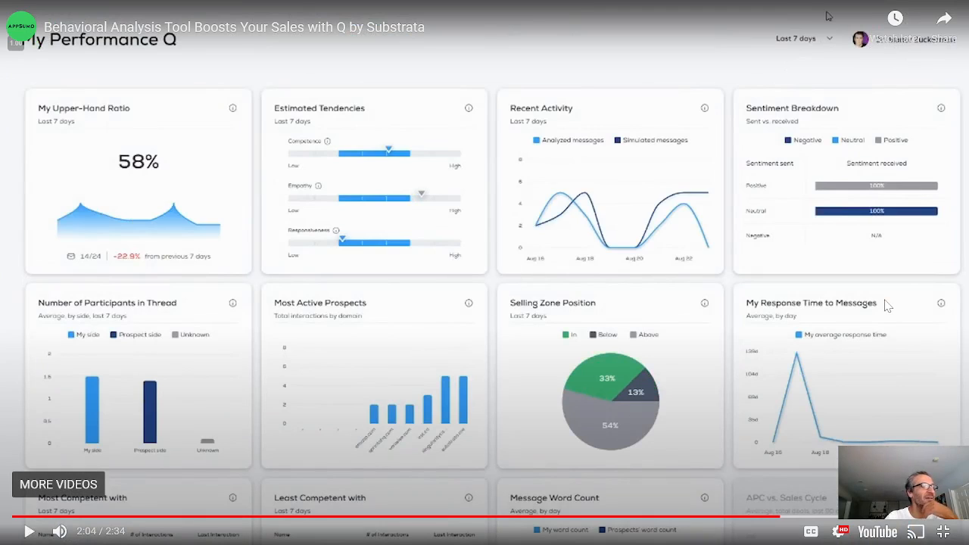
{"action": "mouse_move", "coordinate": [879, 333]}
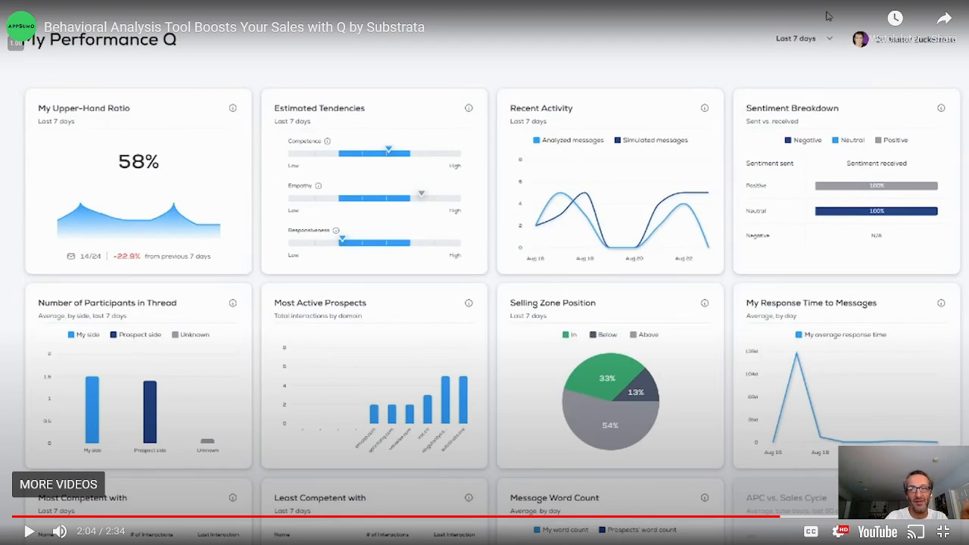
{"action": "mouse_move", "coordinate": [749, 296]}
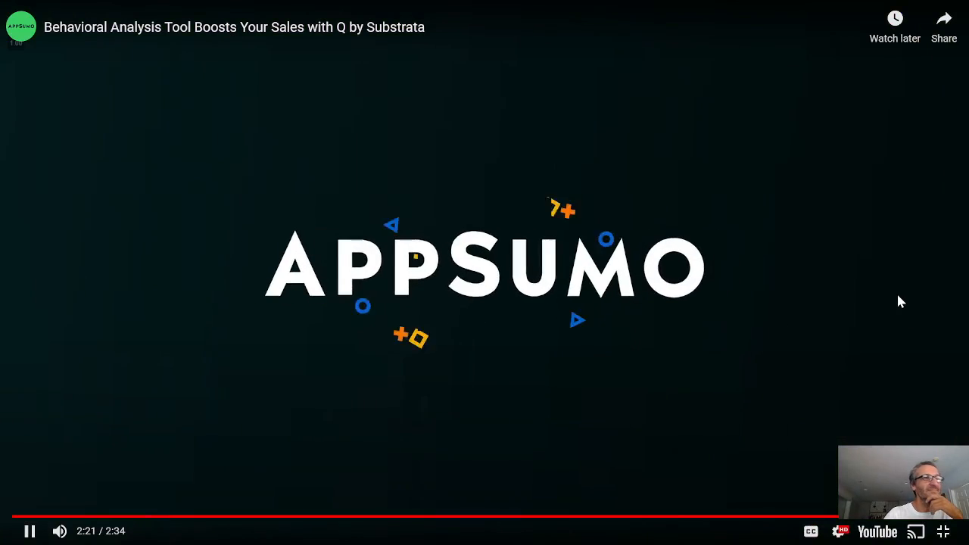
- Leave full screen and scroll the deal page down to Plans & features with License Tiers 1–3
{"action": "left_click", "coordinate": [31, 530]}
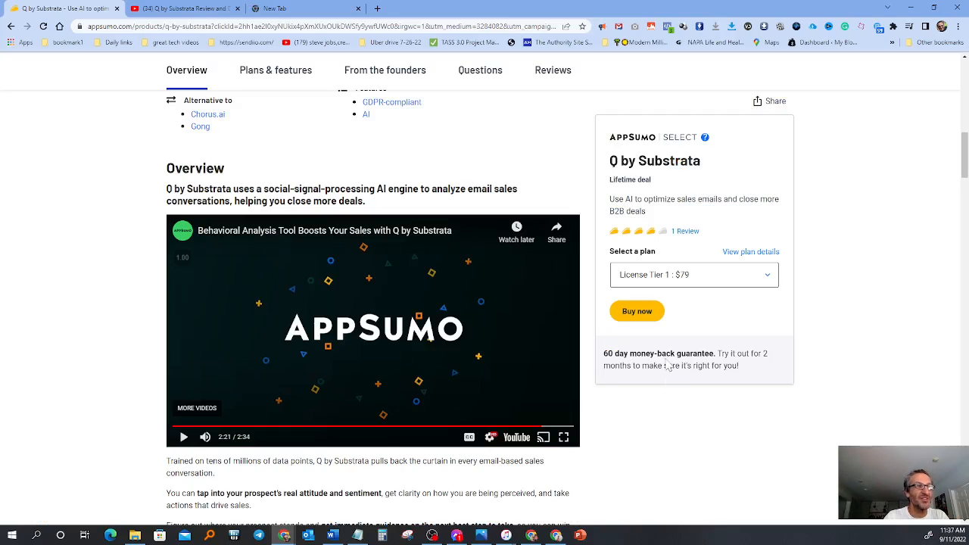
{"action": "mouse_move", "coordinate": [761, 365]}
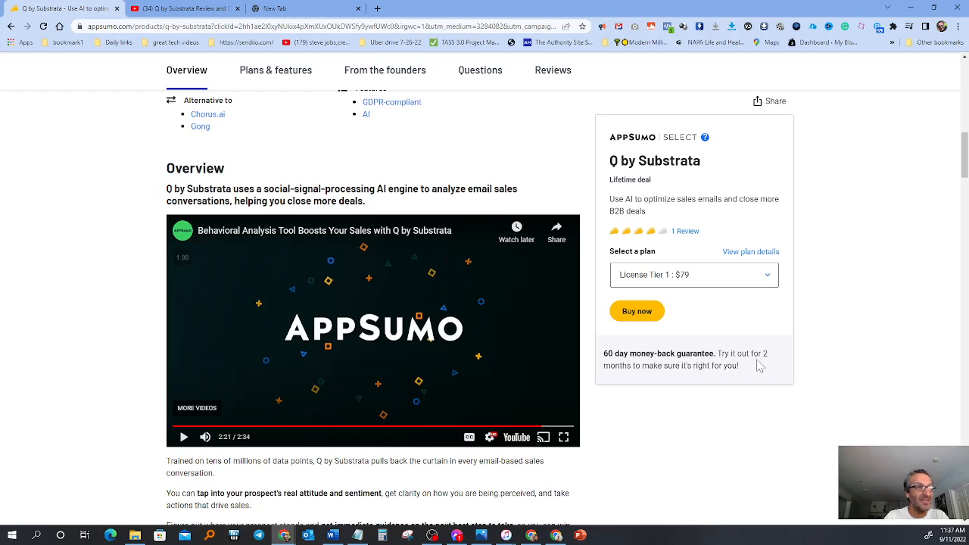
{"action": "mouse_move", "coordinate": [666, 379]}
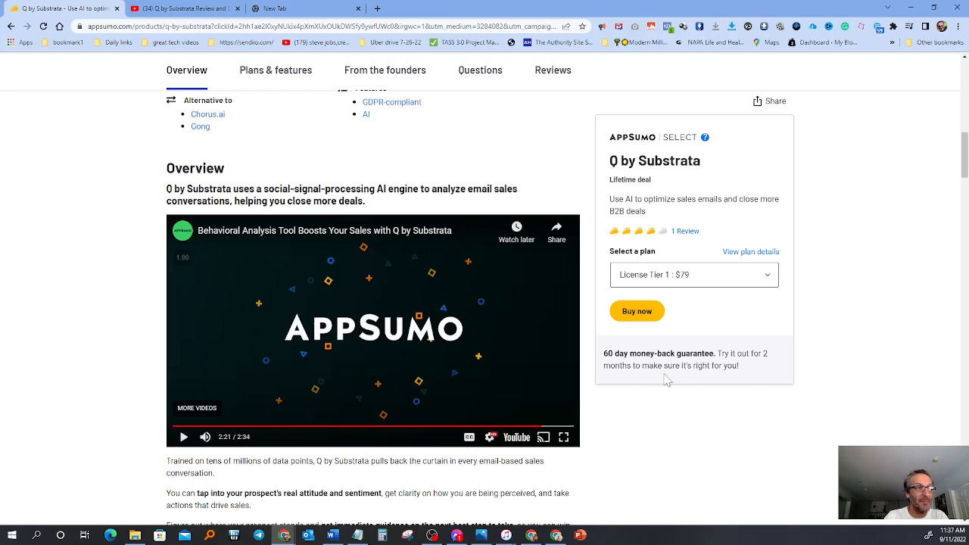
{"action": "mouse_move", "coordinate": [848, 368]}
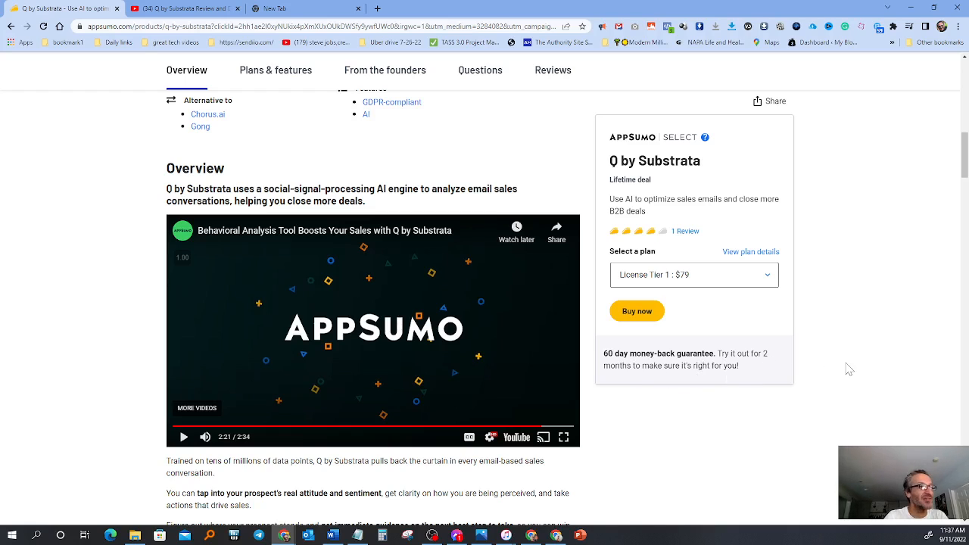
{"action": "scroll", "scroll_direction": "down", "scroll_amount": 3}
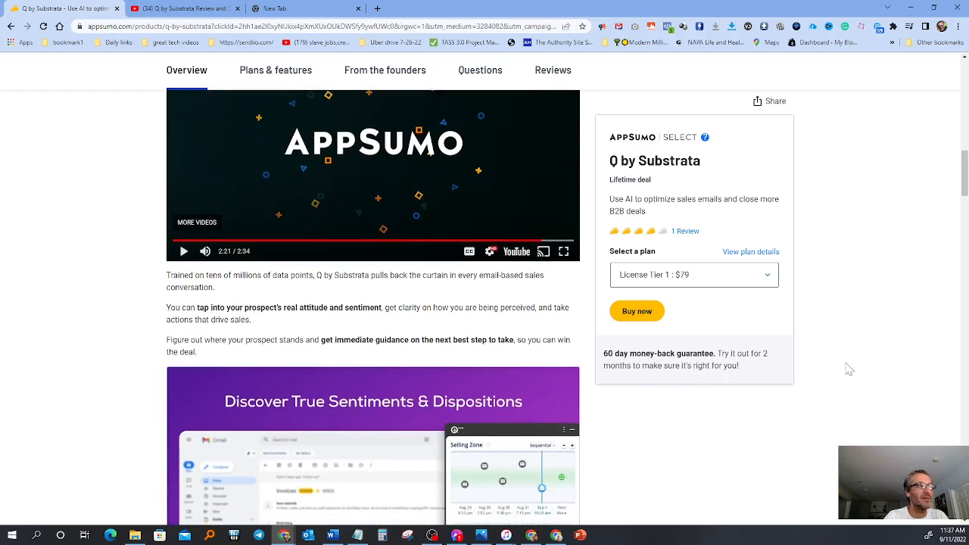
{"action": "scroll", "scroll_direction": "down", "scroll_amount": 3}
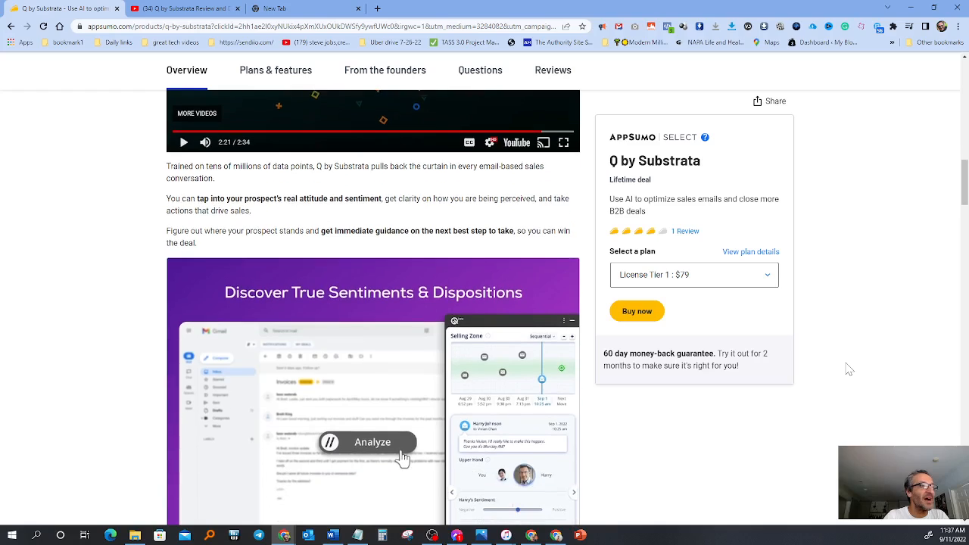
{"action": "scroll", "scroll_direction": "down", "scroll_amount": 3}
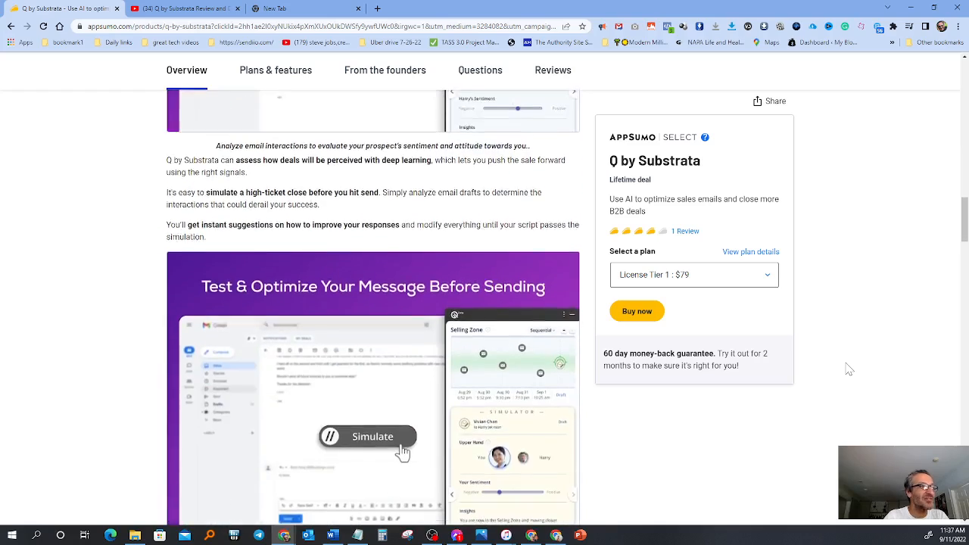
{"action": "scroll", "scroll_direction": "down", "scroll_amount": 3}
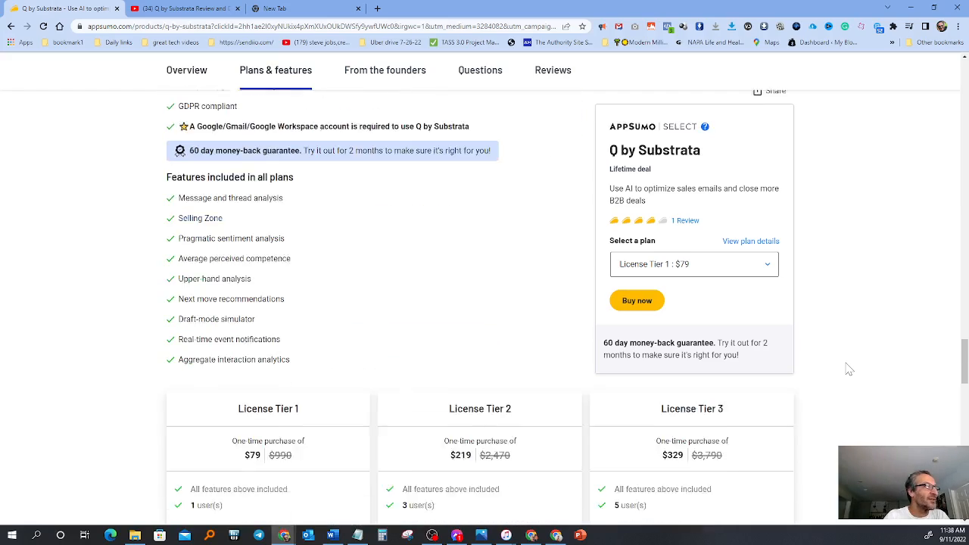
- Adjust the scroll so the $79, $219 and $329 tier cards with Buy now buttons show fully
{"action": "scroll", "scroll_direction": "up", "scroll_amount": 3}
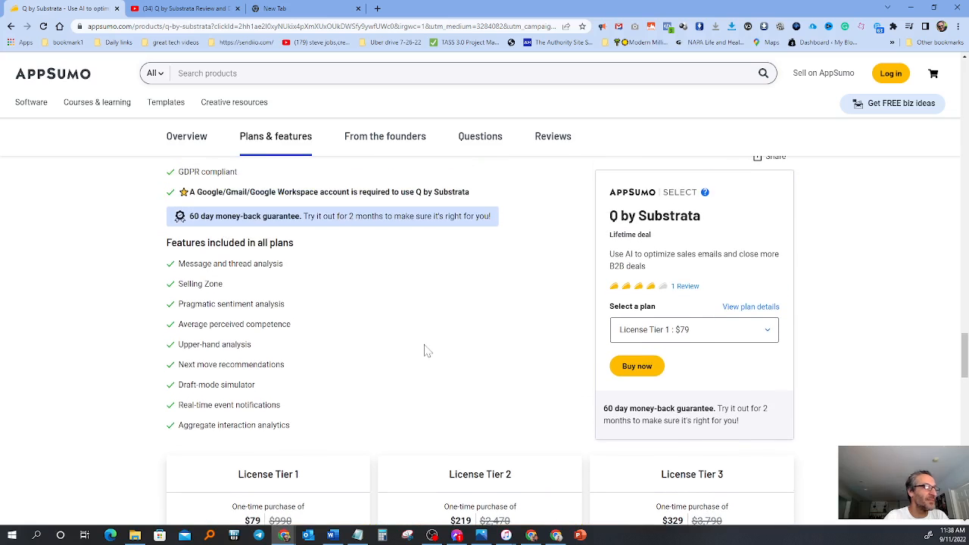
{"action": "scroll", "scroll_direction": "down", "scroll_amount": 3}
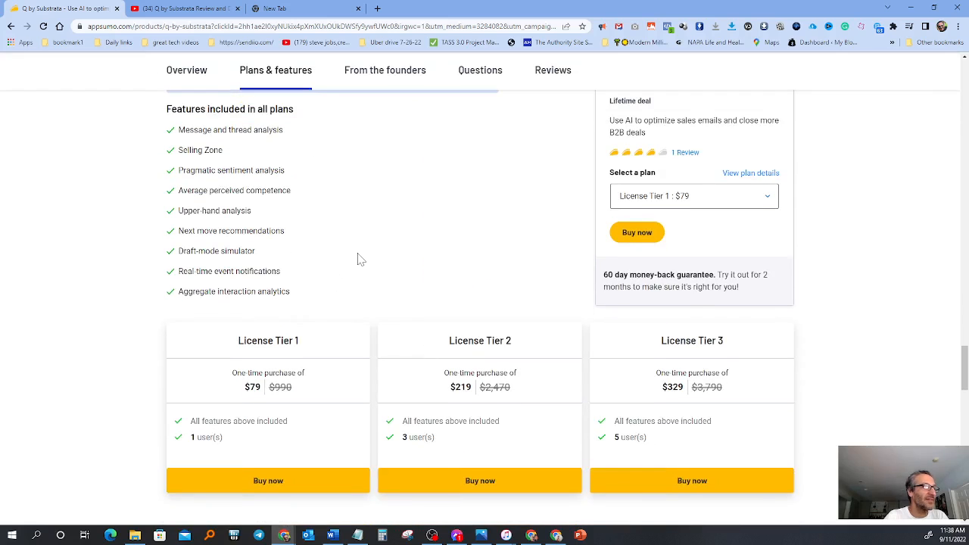
{"action": "mouse_move", "coordinate": [261, 358]}
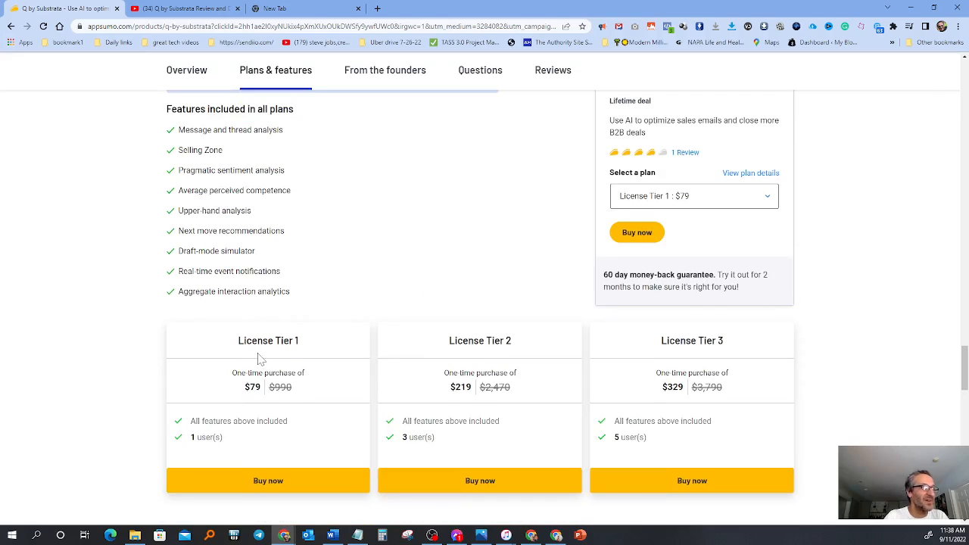
{"action": "mouse_move", "coordinate": [706, 367]}
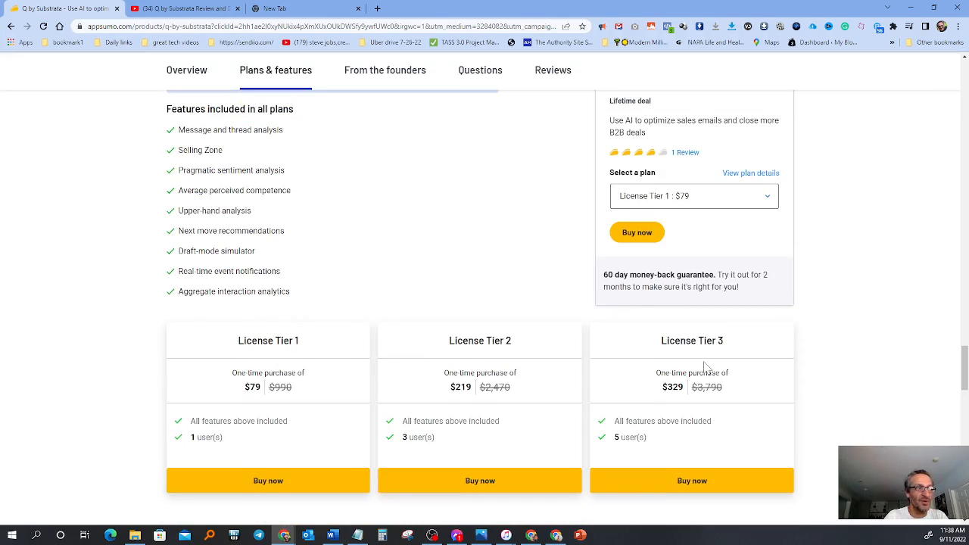
{"action": "mouse_move", "coordinate": [460, 436]}
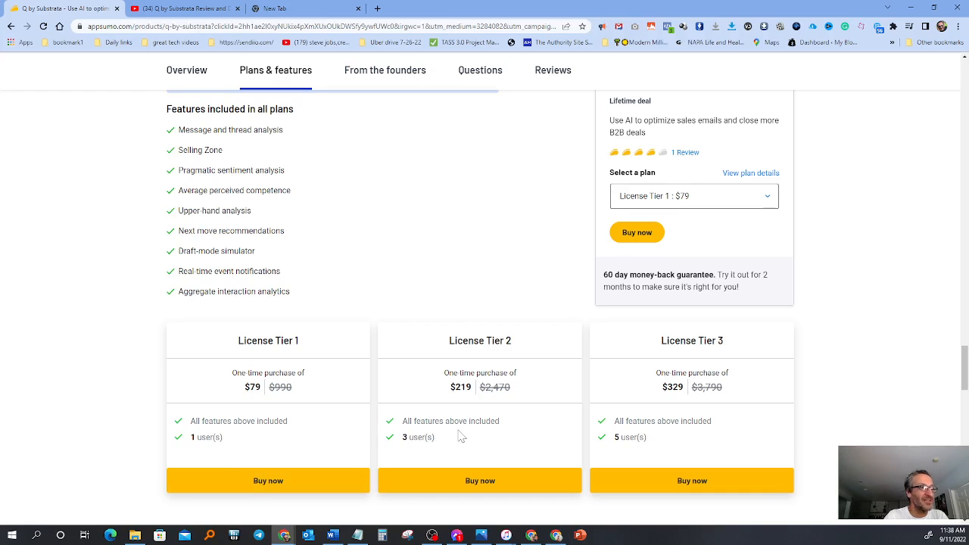
{"action": "mouse_move", "coordinate": [367, 424]}
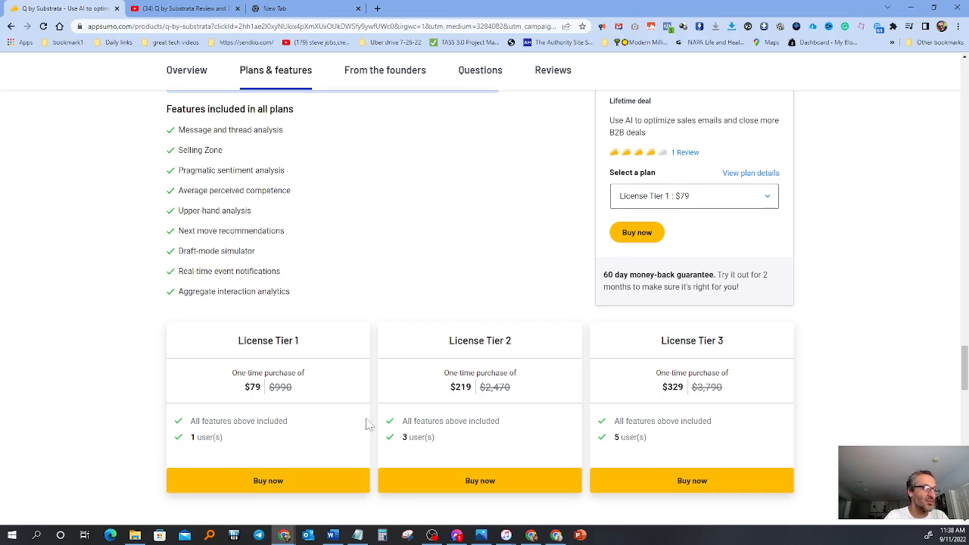
{"action": "mouse_move", "coordinate": [281, 454]}
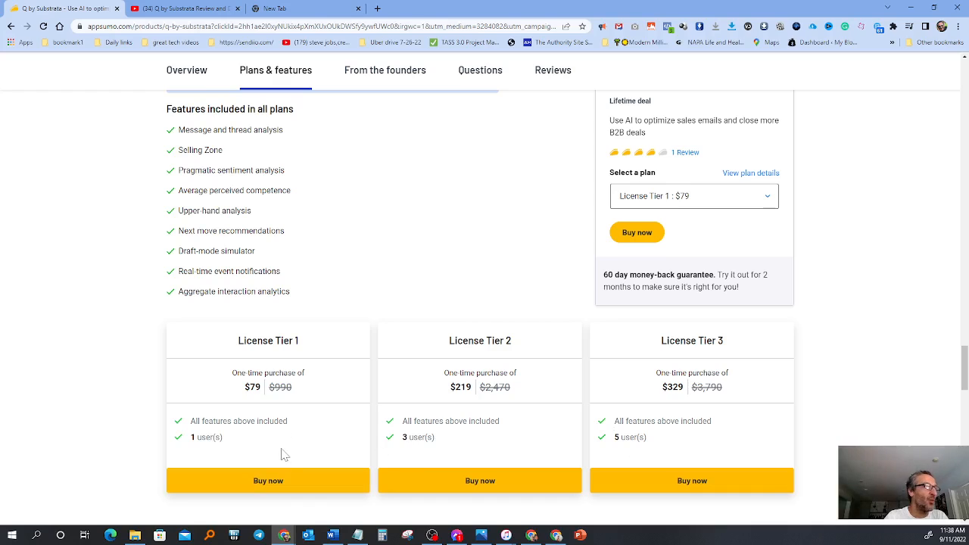
{"action": "mouse_move", "coordinate": [426, 477]}
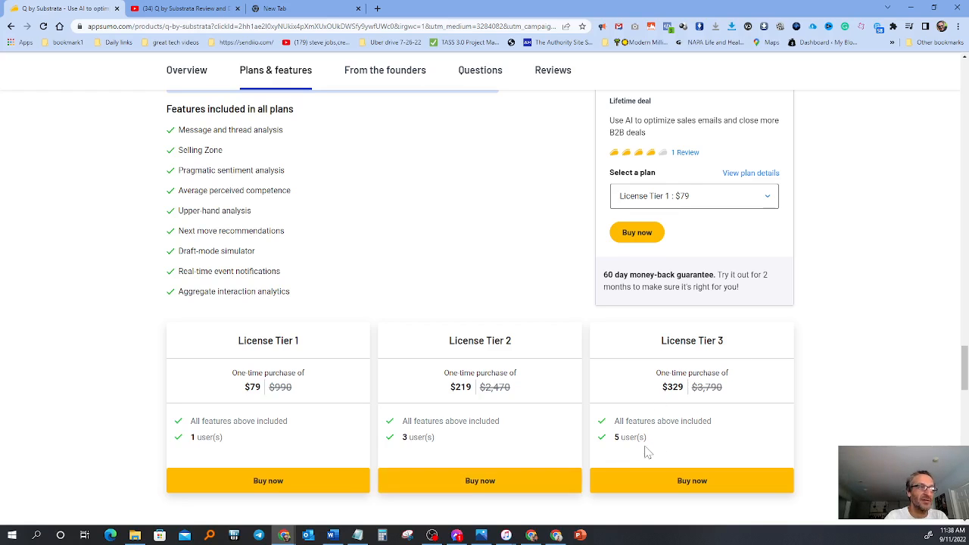
{"action": "mouse_move", "coordinate": [654, 453]}
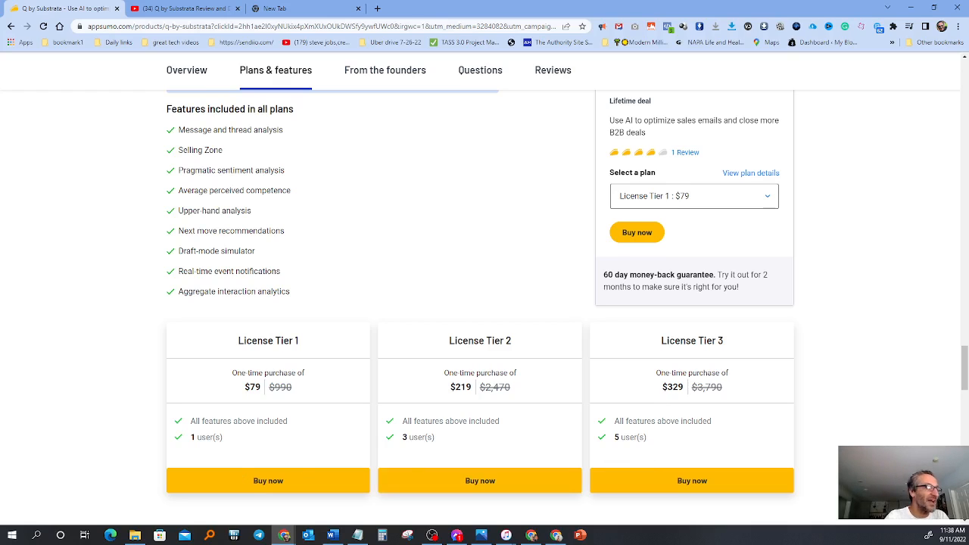
{"action": "mouse_move", "coordinate": [265, 412]}
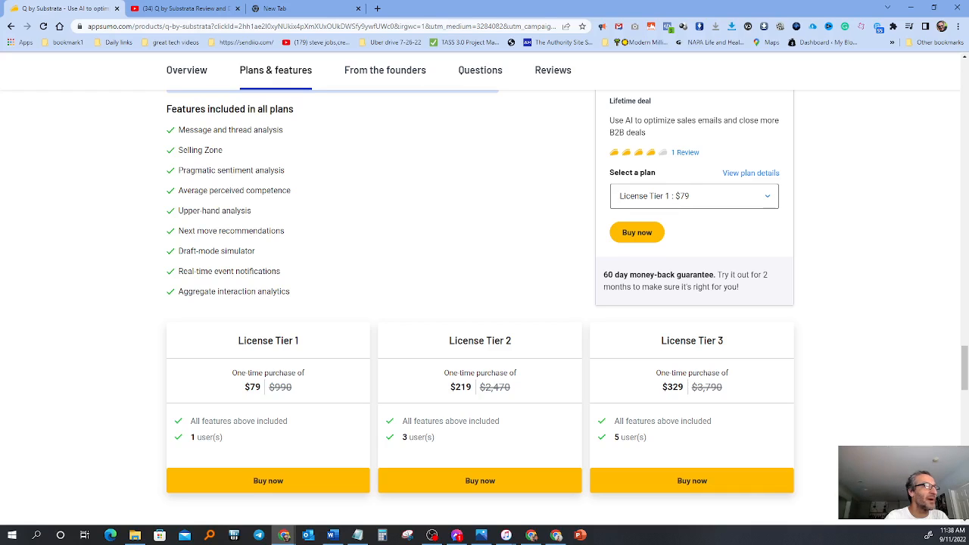
{"action": "mouse_move", "coordinate": [294, 178]}
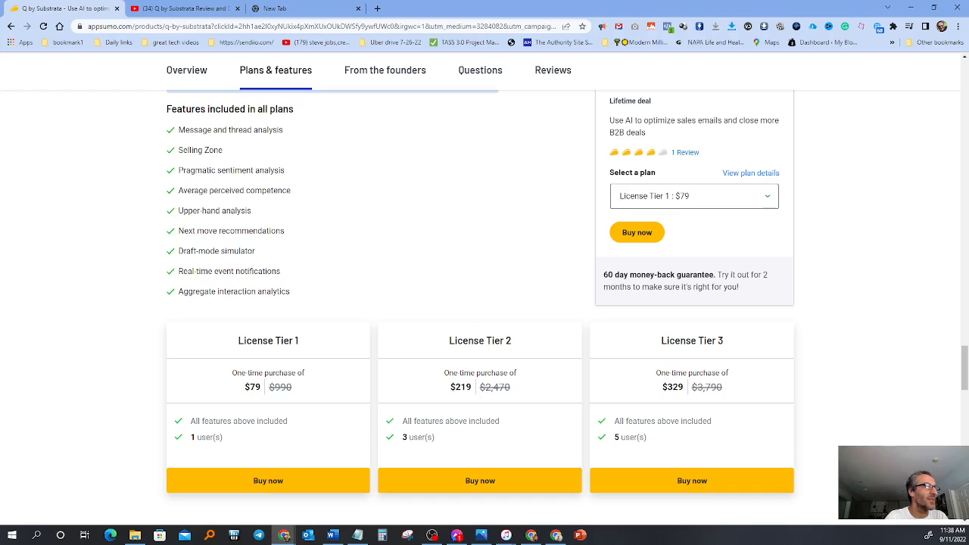
{"action": "double_click", "coordinate": [230, 169]}
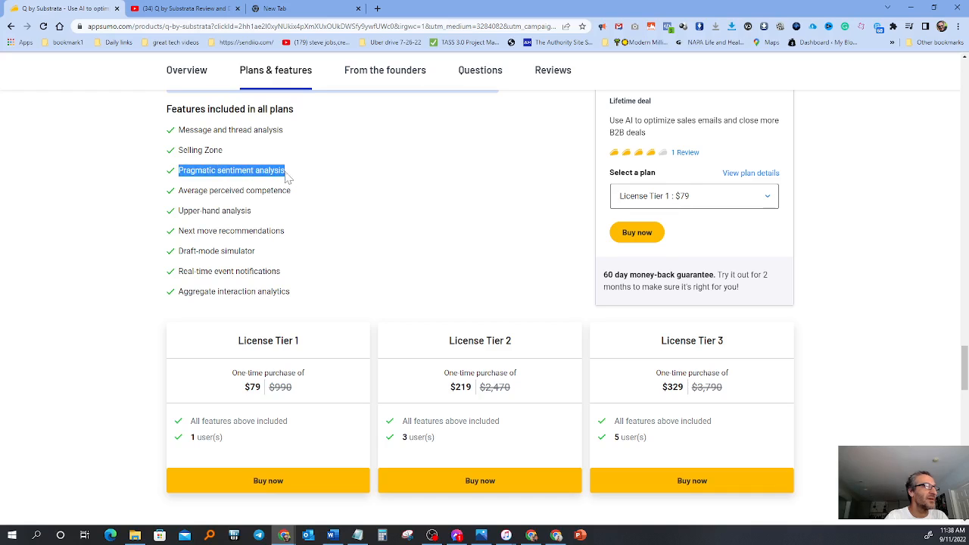
{"action": "right_click", "coordinate": [230, 169]}
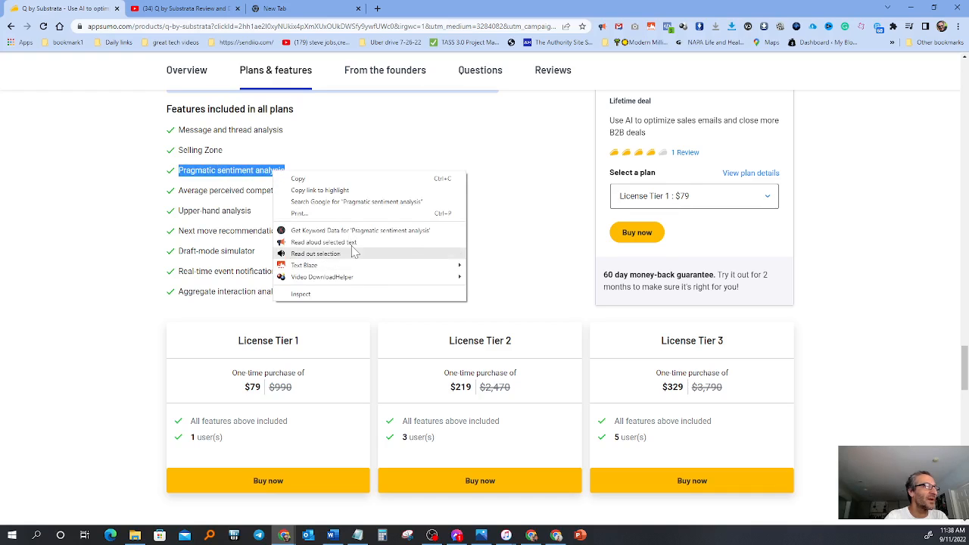
{"action": "left_click", "coordinate": [460, 169]}
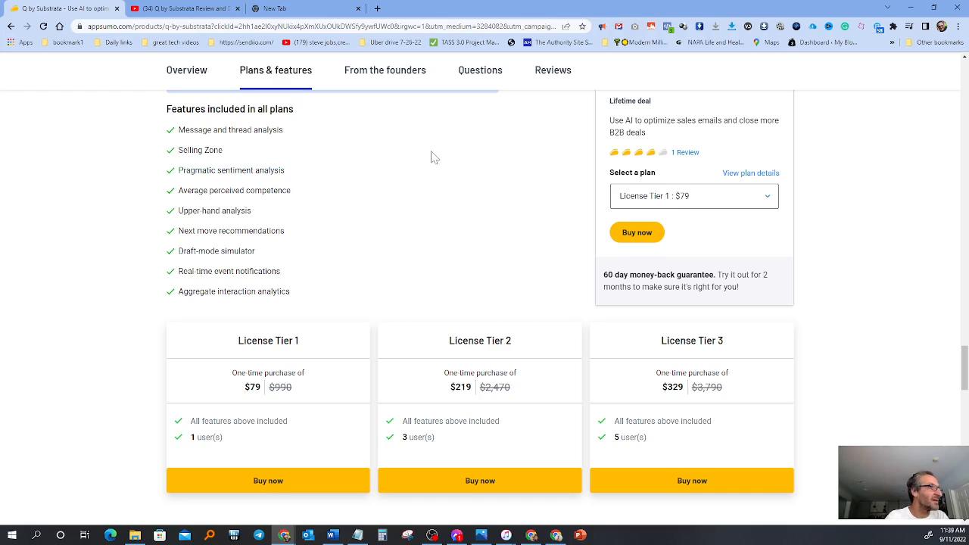
{"action": "mouse_move", "coordinate": [391, 188]}
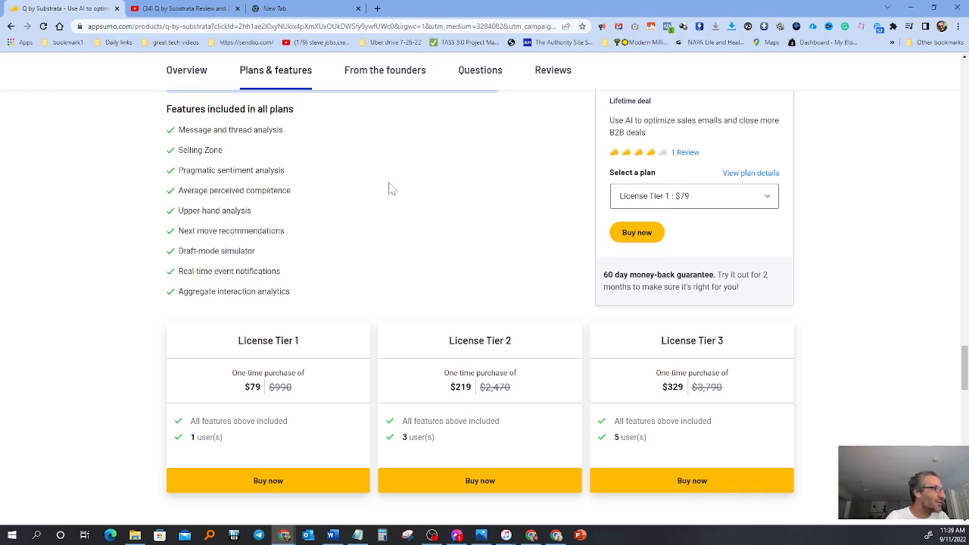
{"action": "mouse_move", "coordinate": [448, 203]}
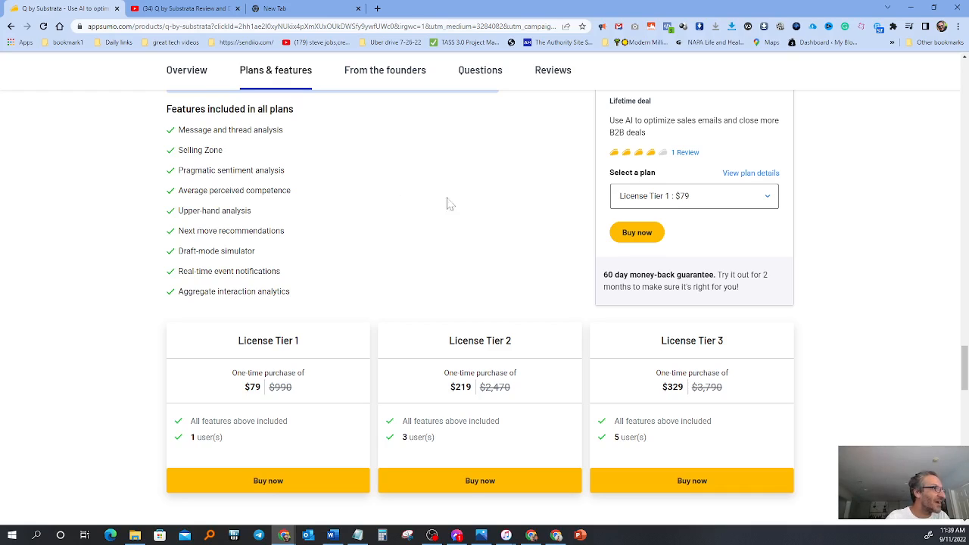
{"action": "mouse_move", "coordinate": [462, 207]}
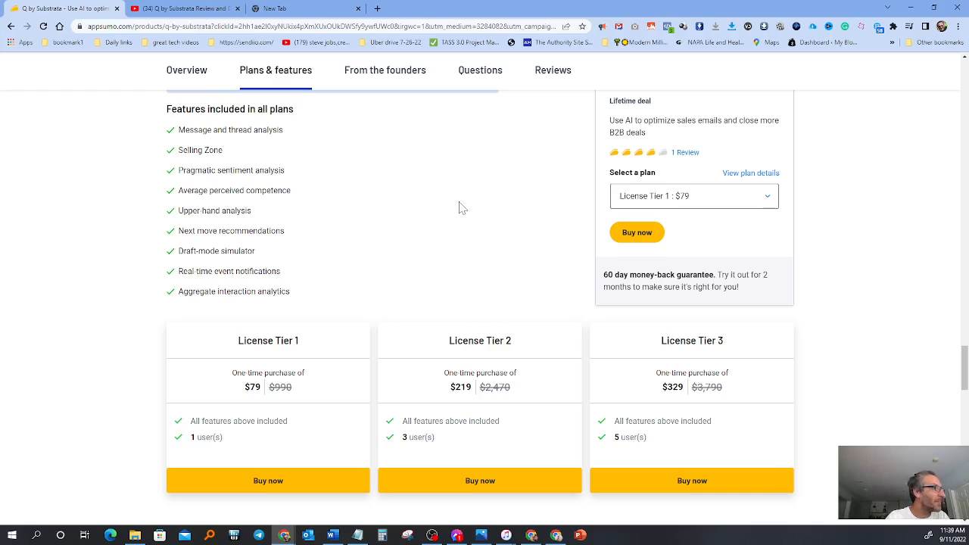
{"action": "mouse_move", "coordinate": [297, 297]}
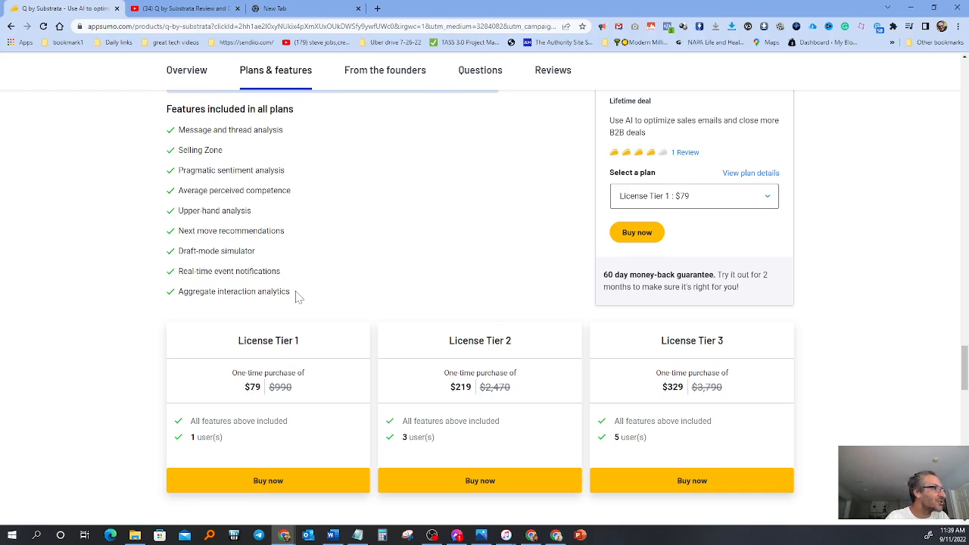
- Have the 'Aggregate interaction analytics' feature text read aloud, then deselect it
{"action": "double_click", "coordinate": [233, 291]}
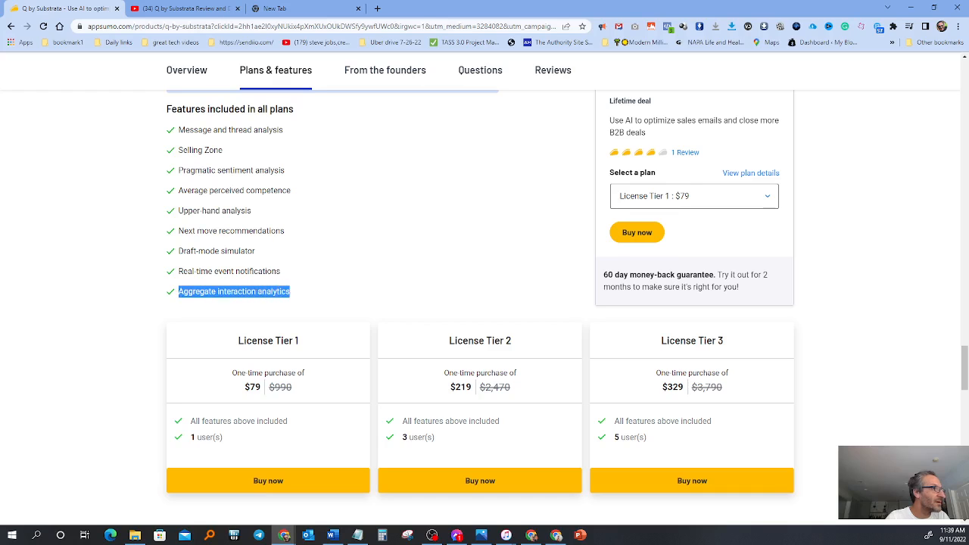
{"action": "right_click", "coordinate": [233, 291]}
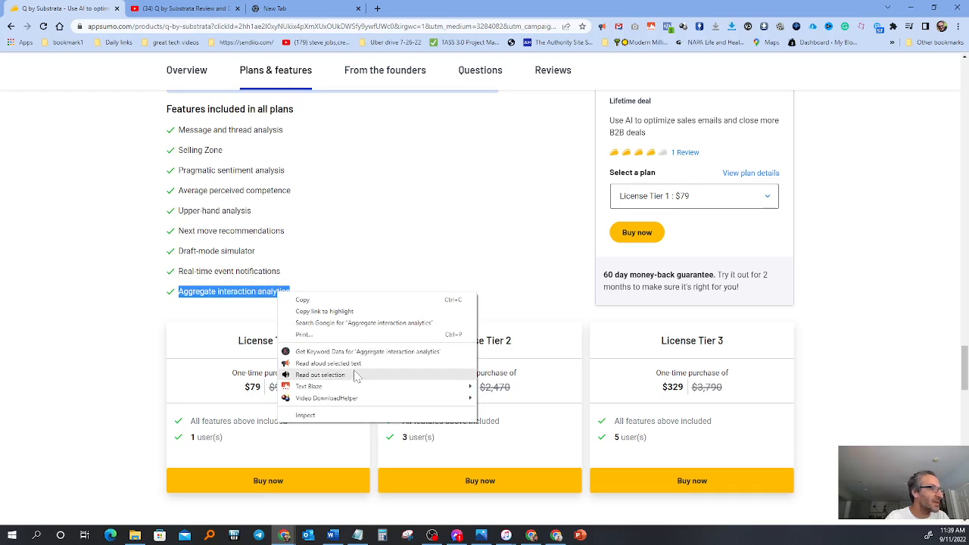
{"action": "left_click", "coordinate": [430, 206]}
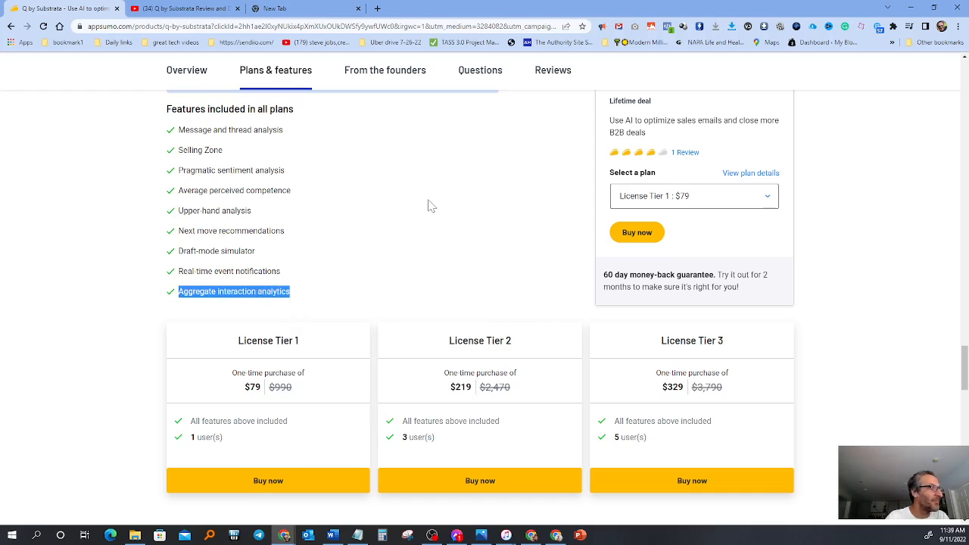
{"action": "left_click", "coordinate": [430, 206]}
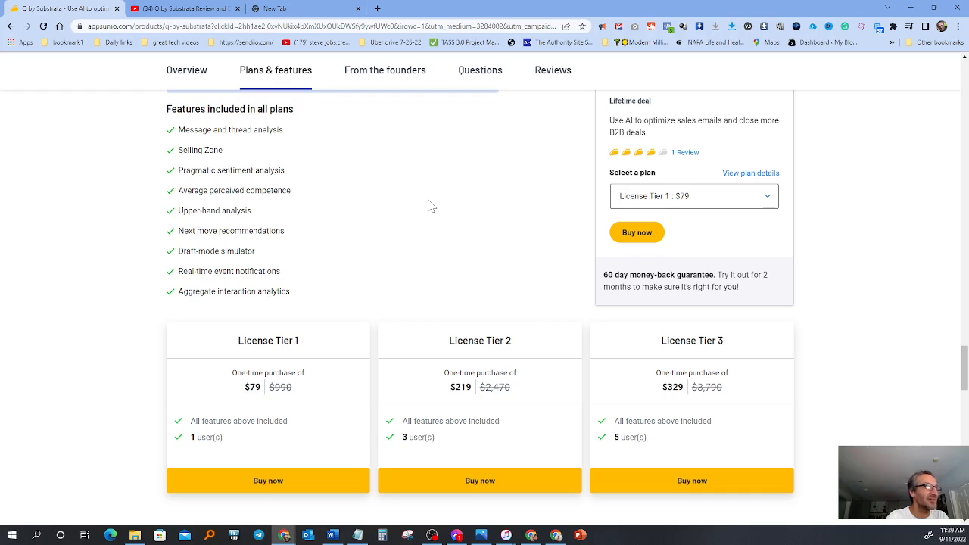
- Scroll past the license tiers to the From the founders section with Ori Zuckerman
{"action": "scroll", "scroll_direction": "down", "scroll_amount": 3}
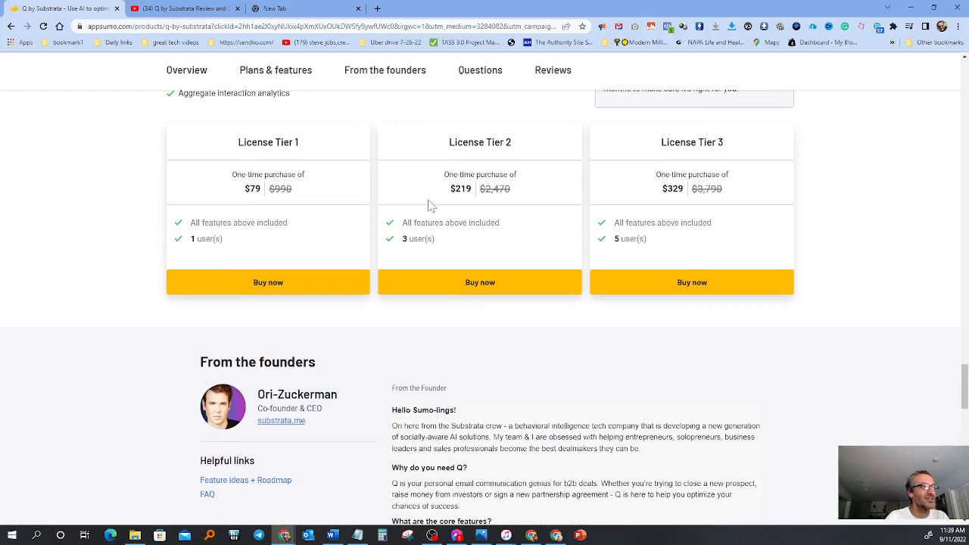
{"action": "scroll", "scroll_direction": "up", "scroll_amount": 3}
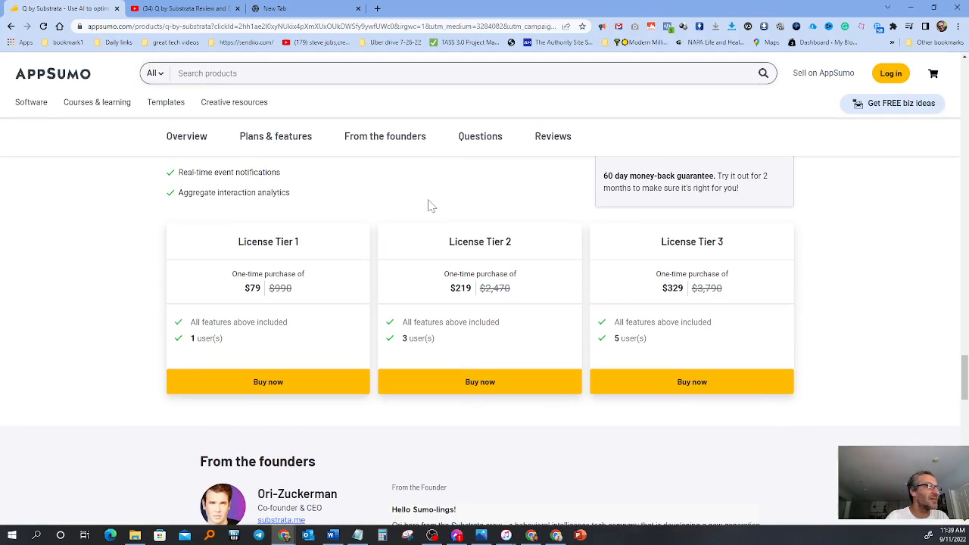